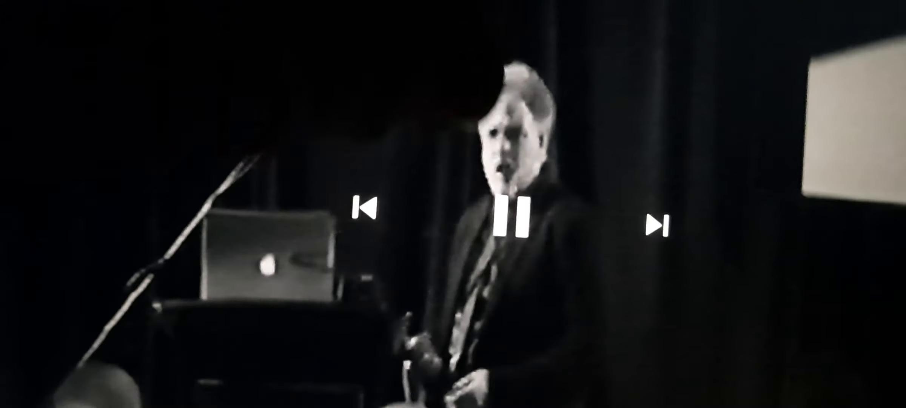
pyautogui.click(514, 218)
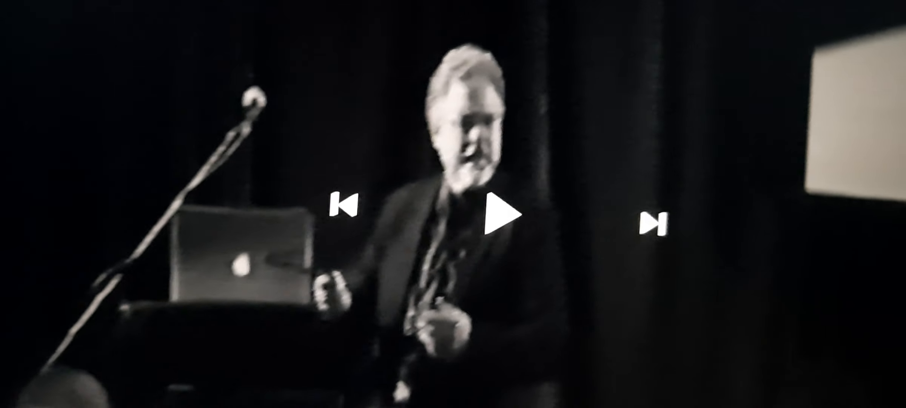